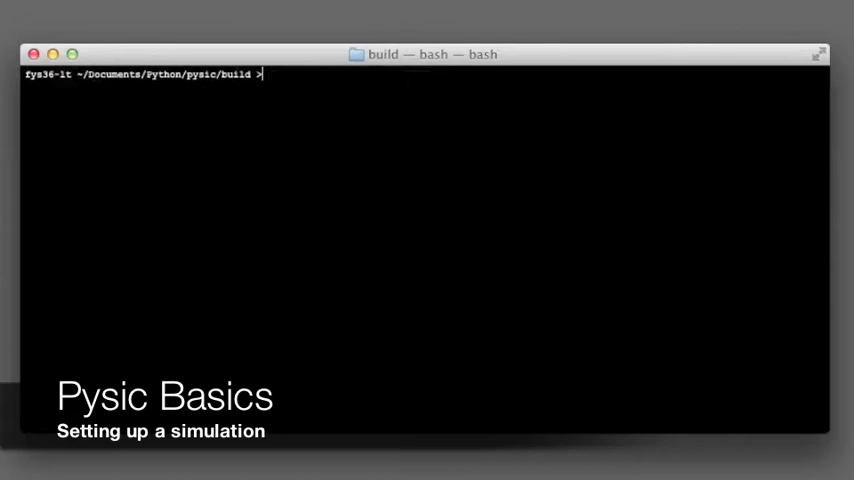
Start ipython and import pysic as p, numpy as np, and Atoms from ase.
text(ipython)
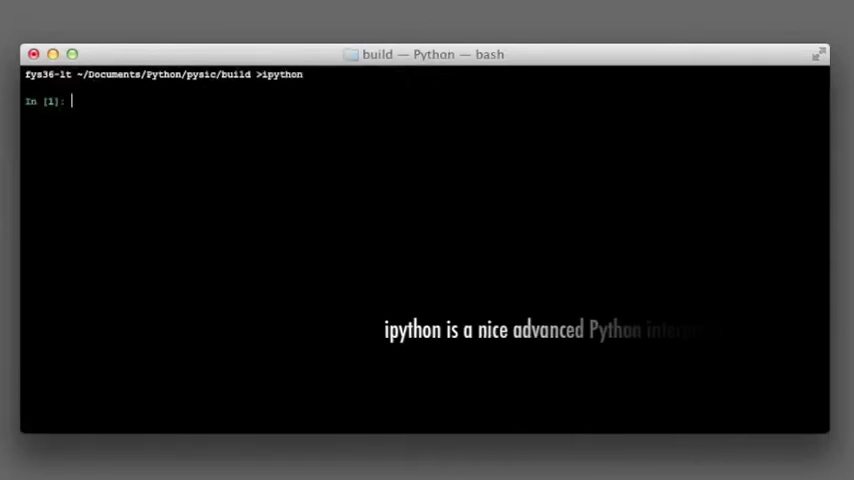
text(import pysic as p)
text(import numpy as np)
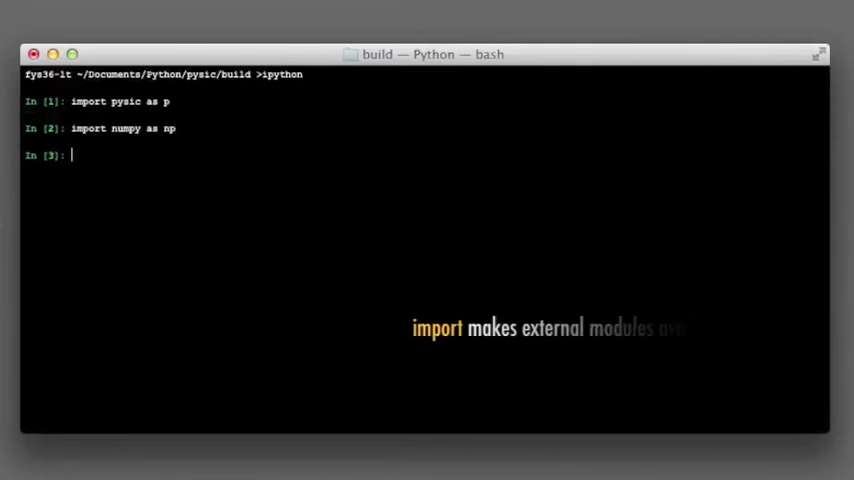
text(from ase import Atoms)
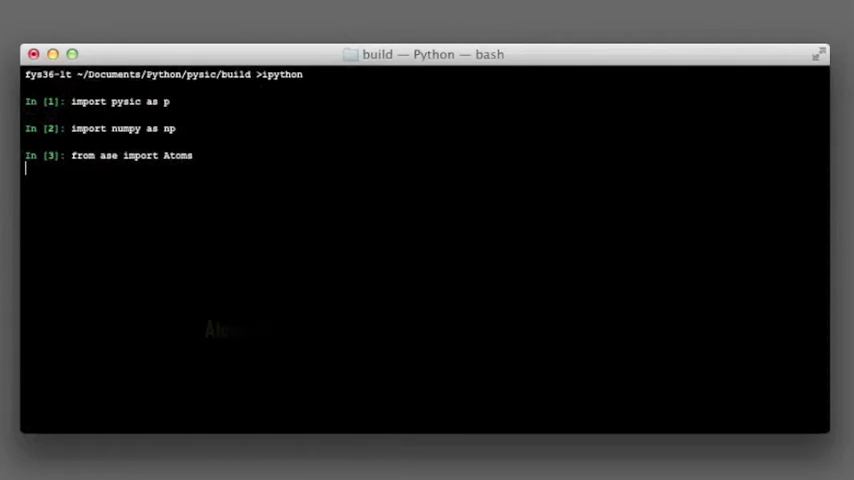
Create system = Atoms('He2') and set its positions to [[0,0,0],[4,0,0]].
text(system = a)
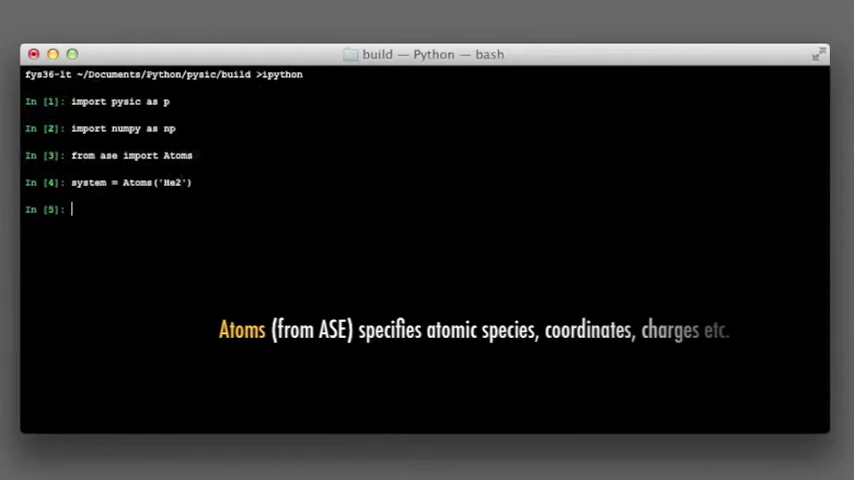
text(coords = [])
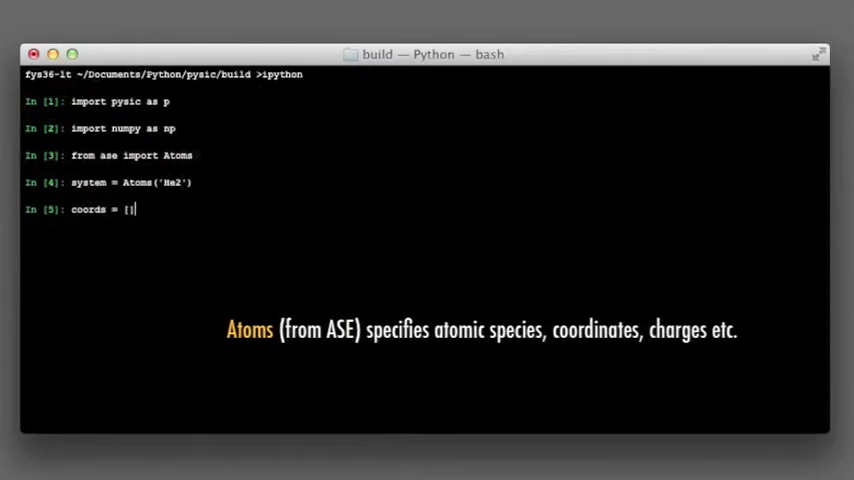
text([[0,0,0],[4,0,0)
text(system)
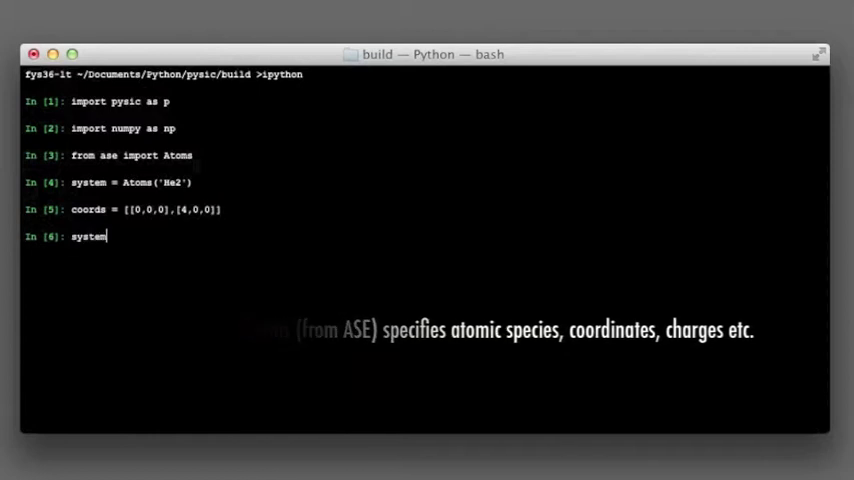
text(.set_positions(c)
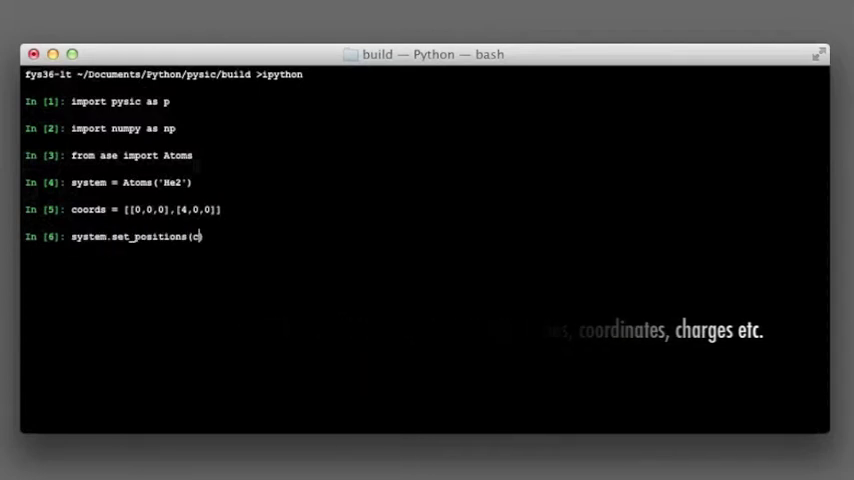
key(Return)
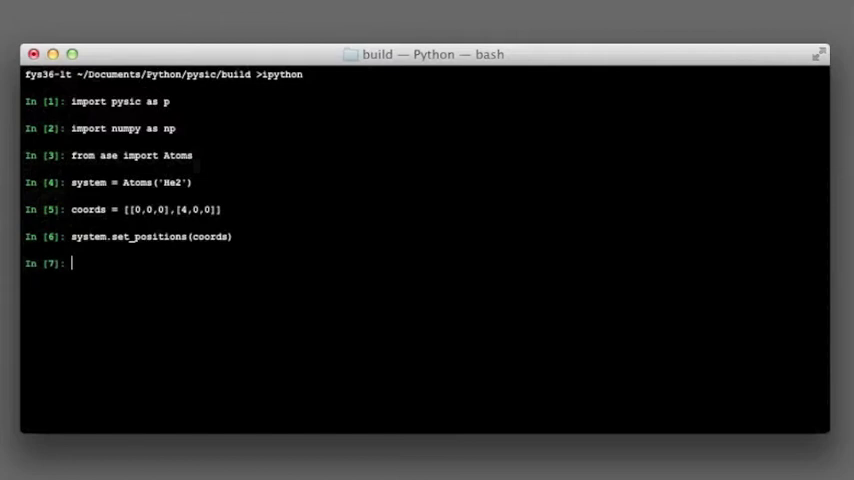
Create pot = p.Potential('LJ') and print pot.describe() showing zeroed parameters.
text(pot = p.Potential)
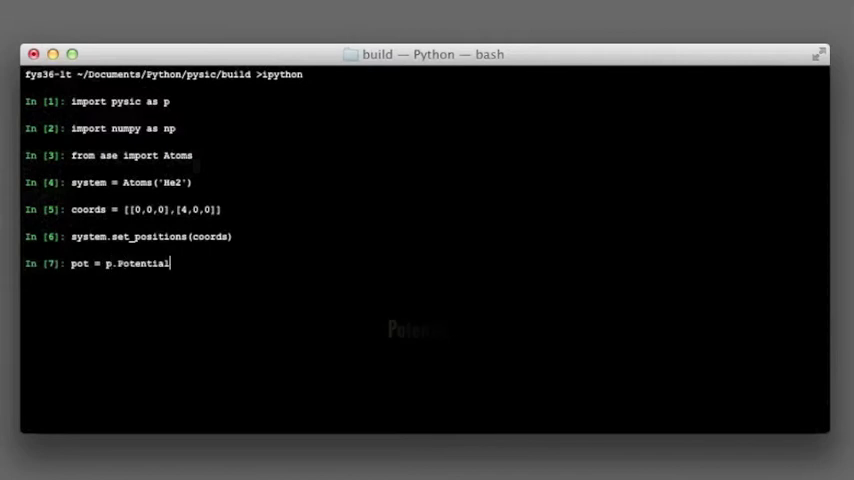
key(Return)
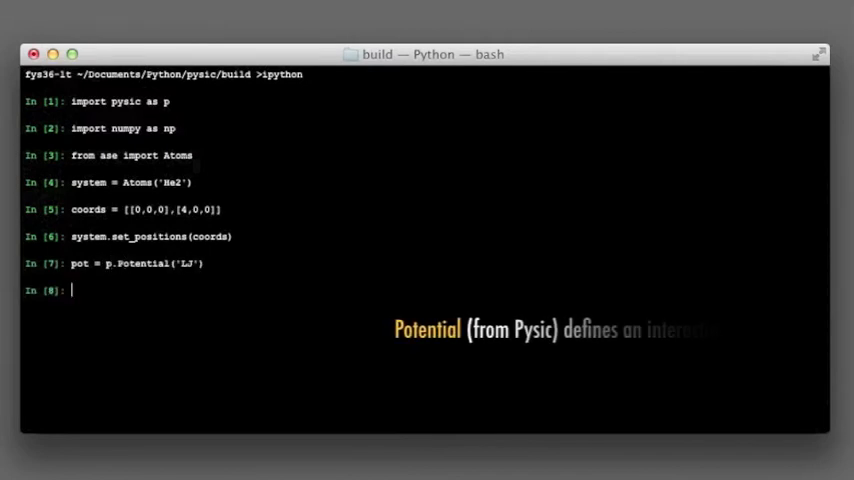
text(pot.describe())
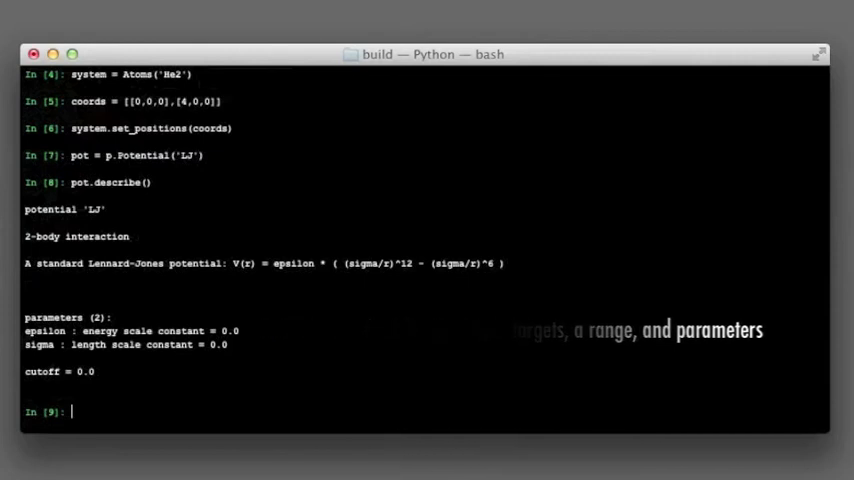
Set symbols ['He','He'], cutoff 10.0, epsilon 1.0, sigma 2.0, and reprint the description.
text(pot.set_symbols(['','']))
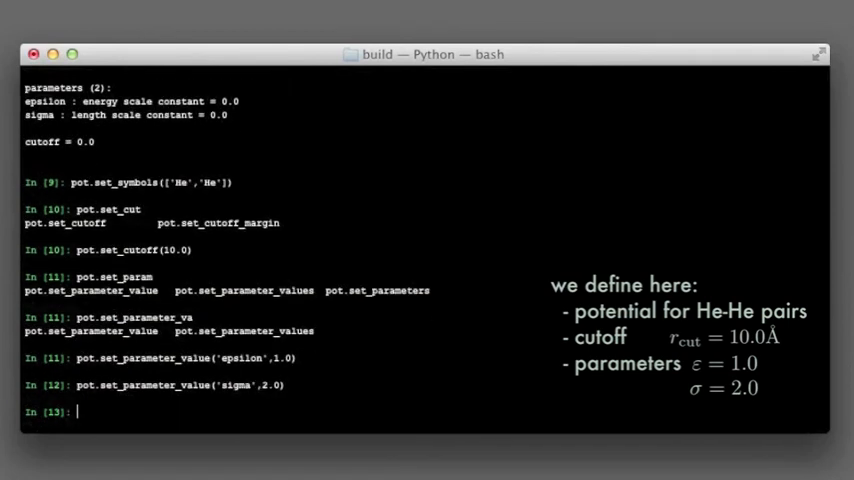
text(pot)
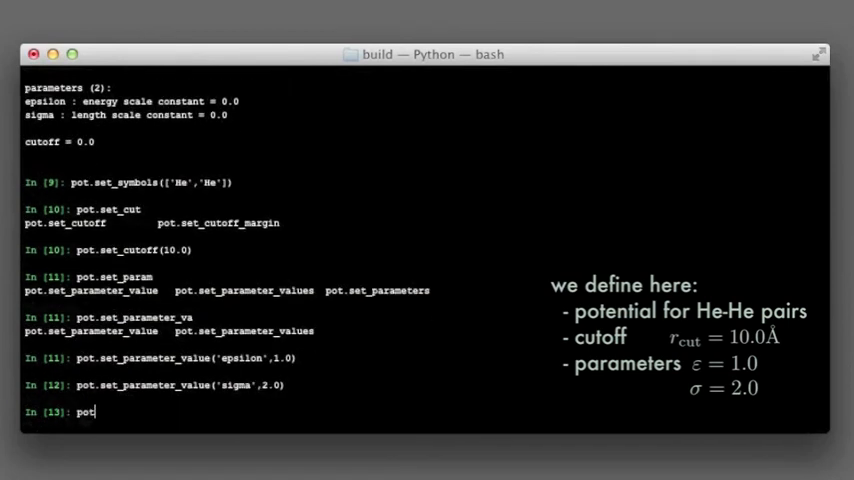
key(Return)
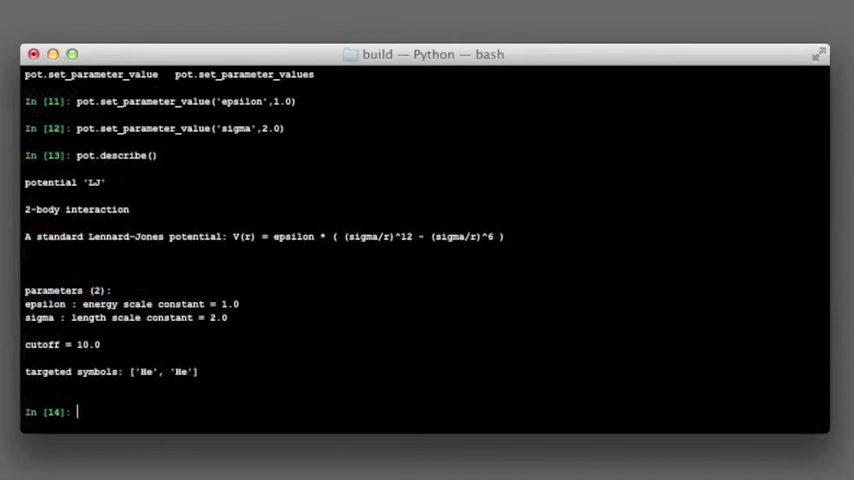
Create calc = p.Pysic(), add pot to it, and attach calc to the system.
text(calc = p.Pysic()
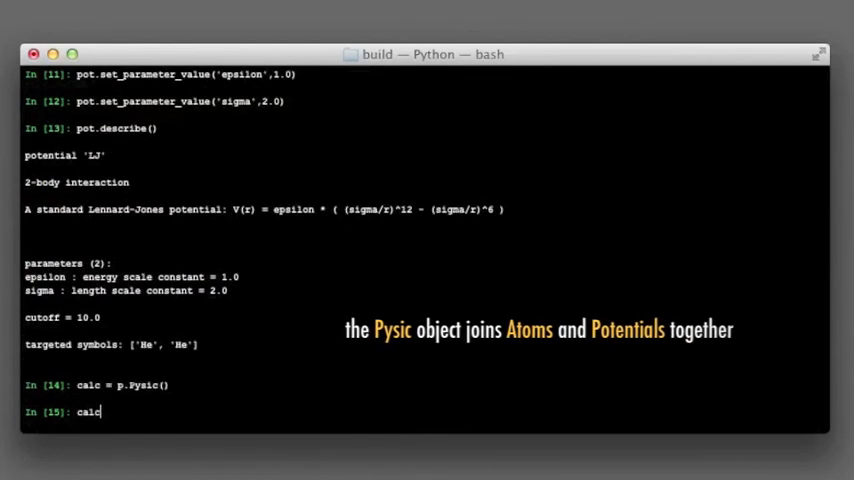
text(.add_potential())
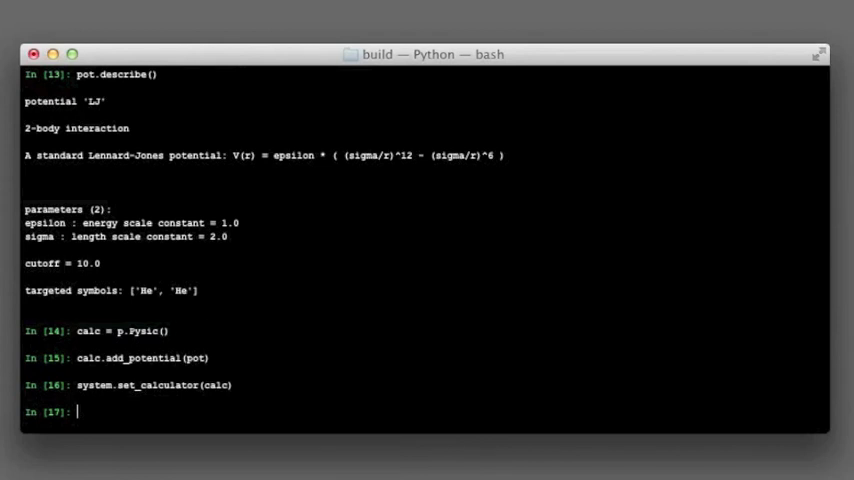
Evaluate the system's potential energy, returning about -0.01538.
text(system.get_potentia)
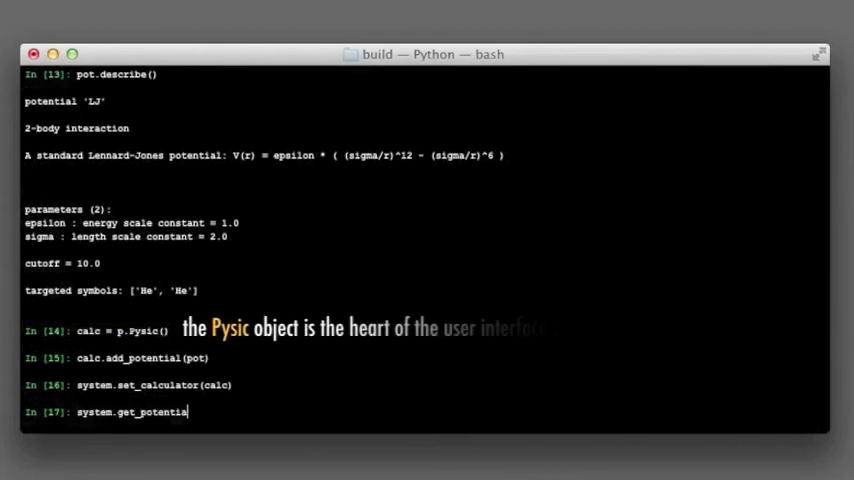
key(Return)
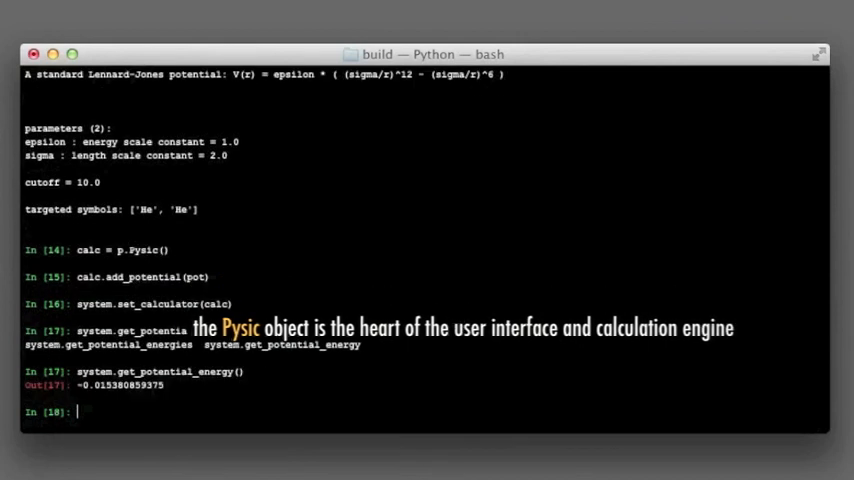
text(calc.get_poten)
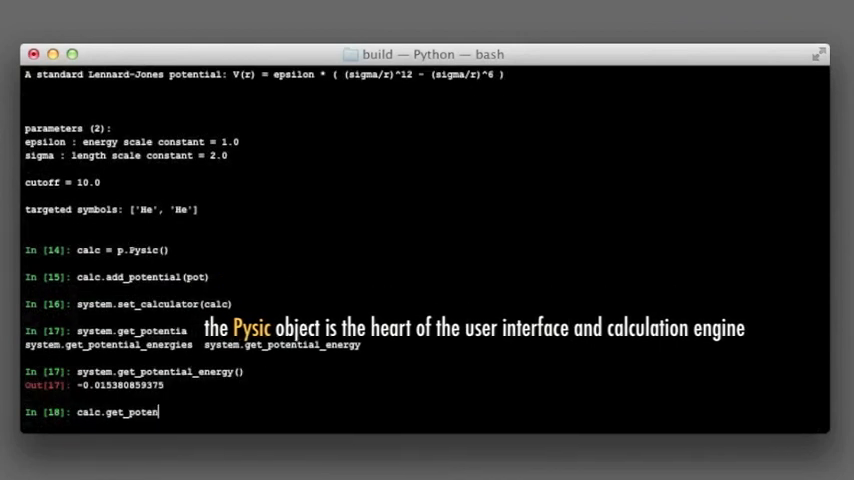